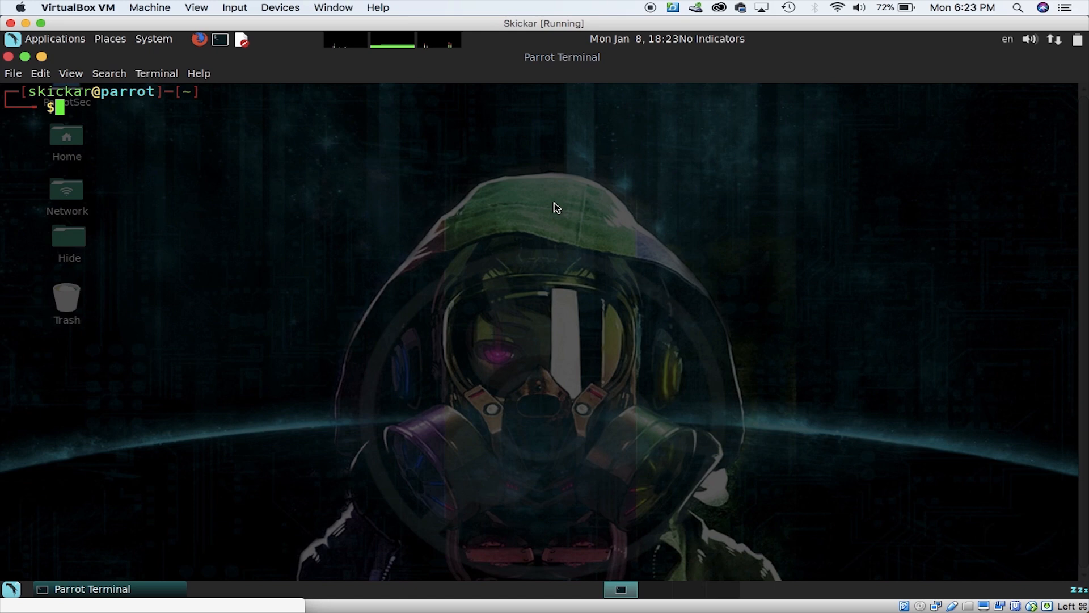
# Check the VM's USB device list for the wireless adapter and dismiss it unchanged.
pyautogui.click(234, 8)
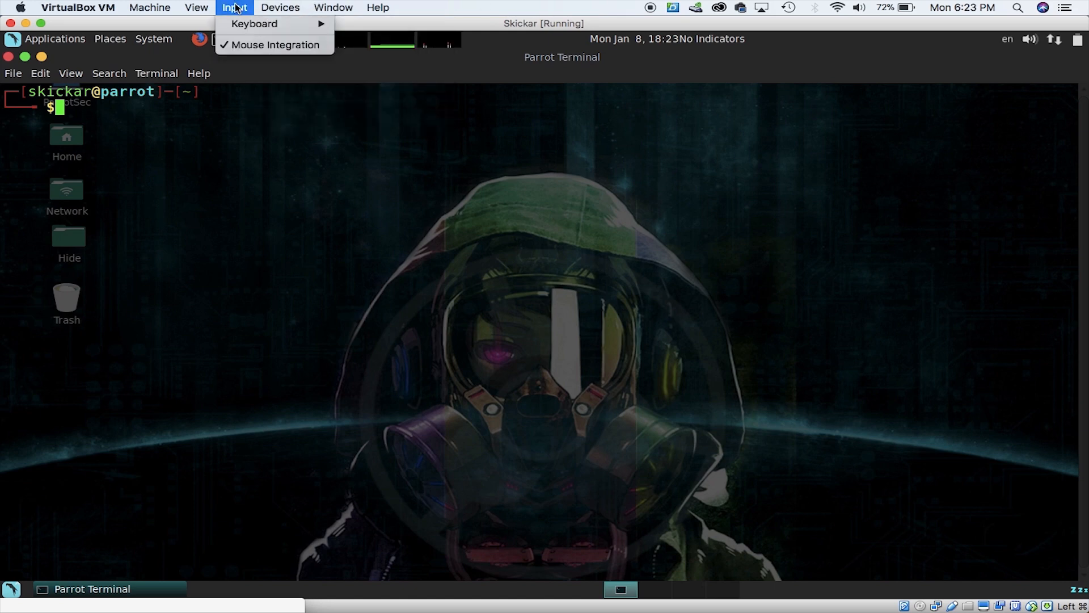
pyautogui.click(280, 8)
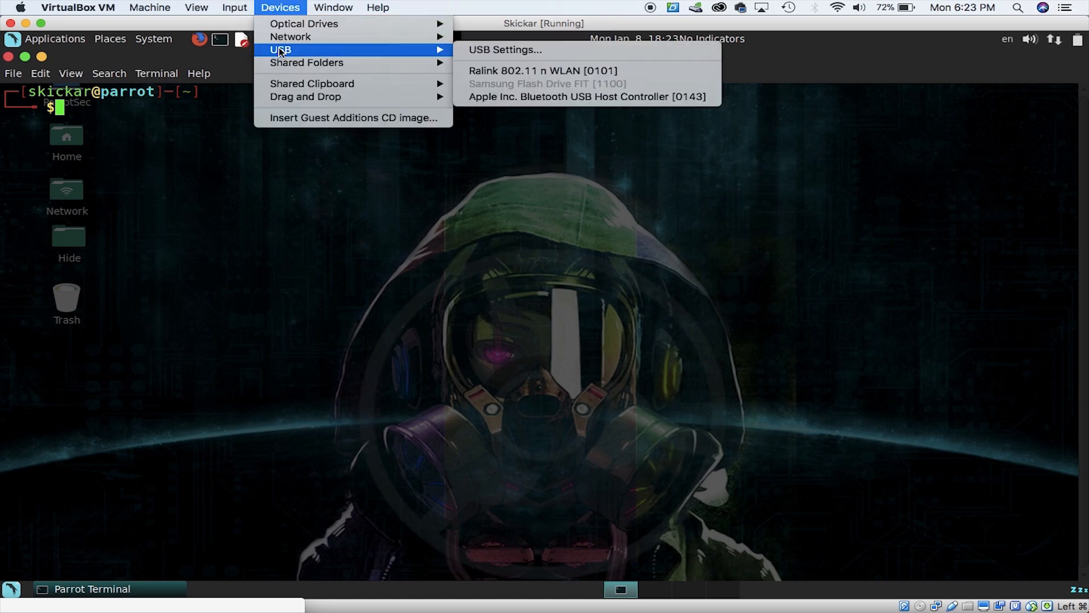
pyautogui.click(531, 80)
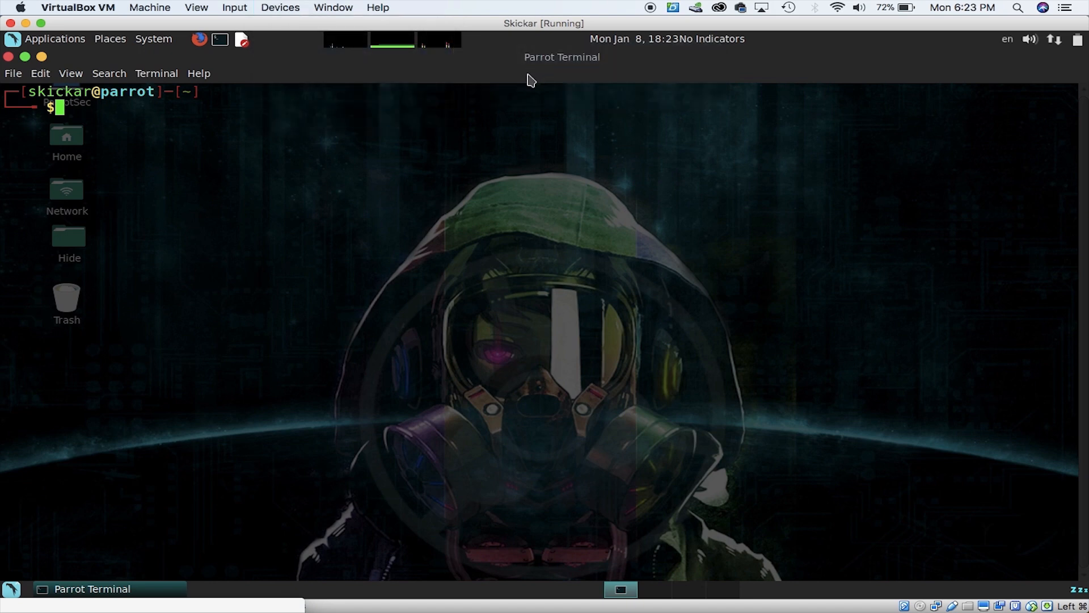
pyautogui.moveTo(486, 162)
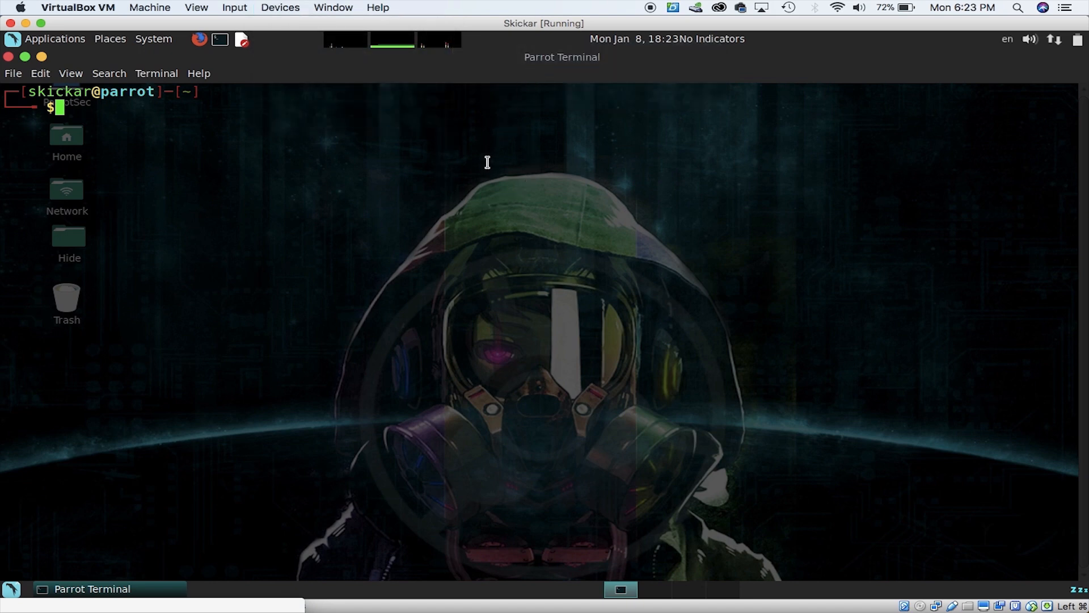
# List the network interfaces with ip a and highlight wlan0.
pyautogui.write('ip a')
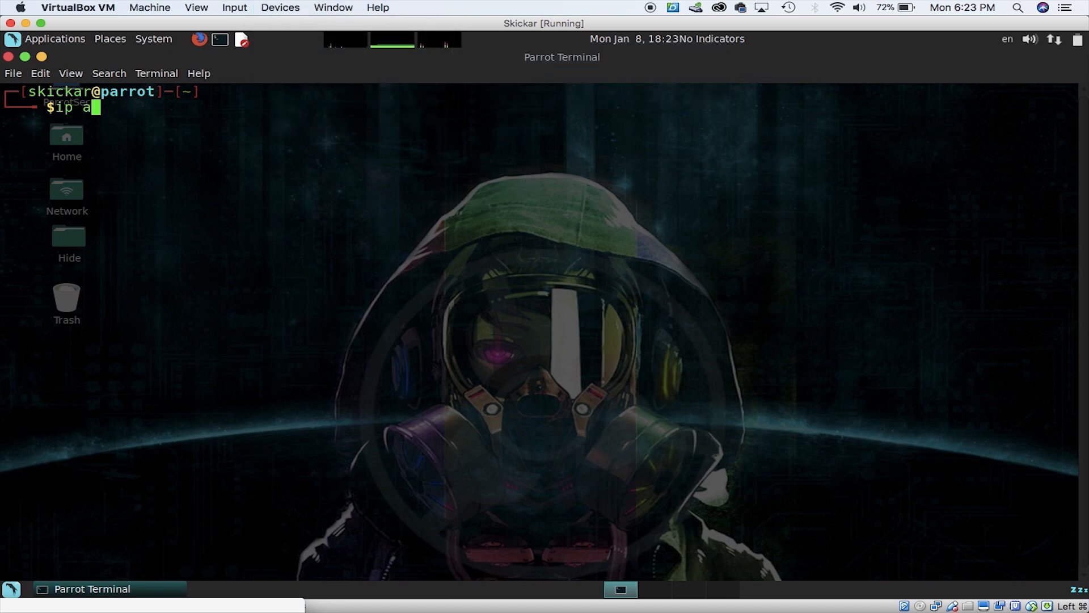
pyautogui.moveTo(373, 244)
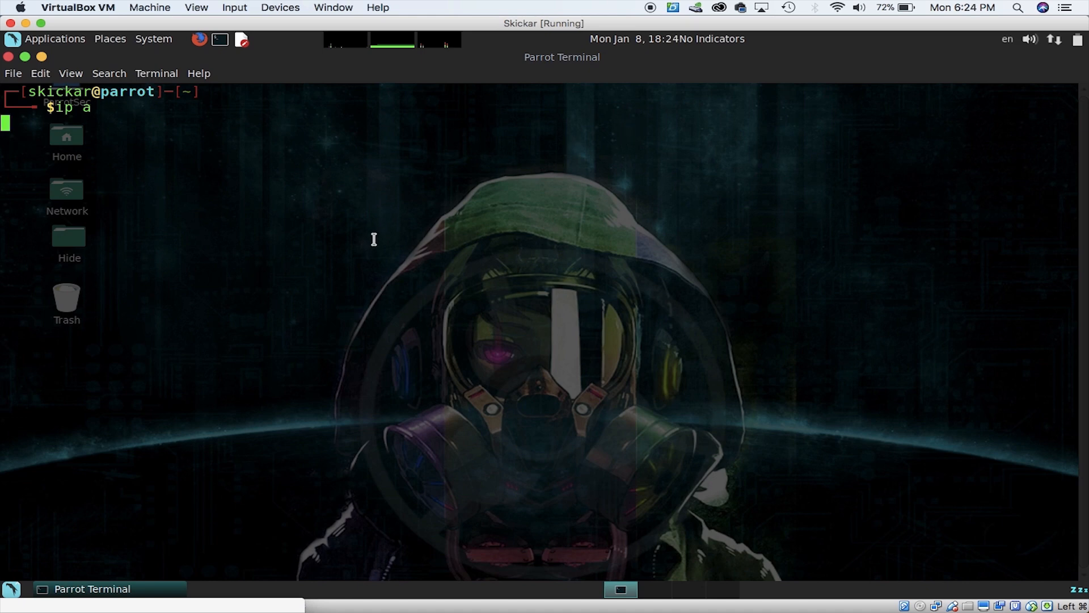
pyautogui.press('Return')
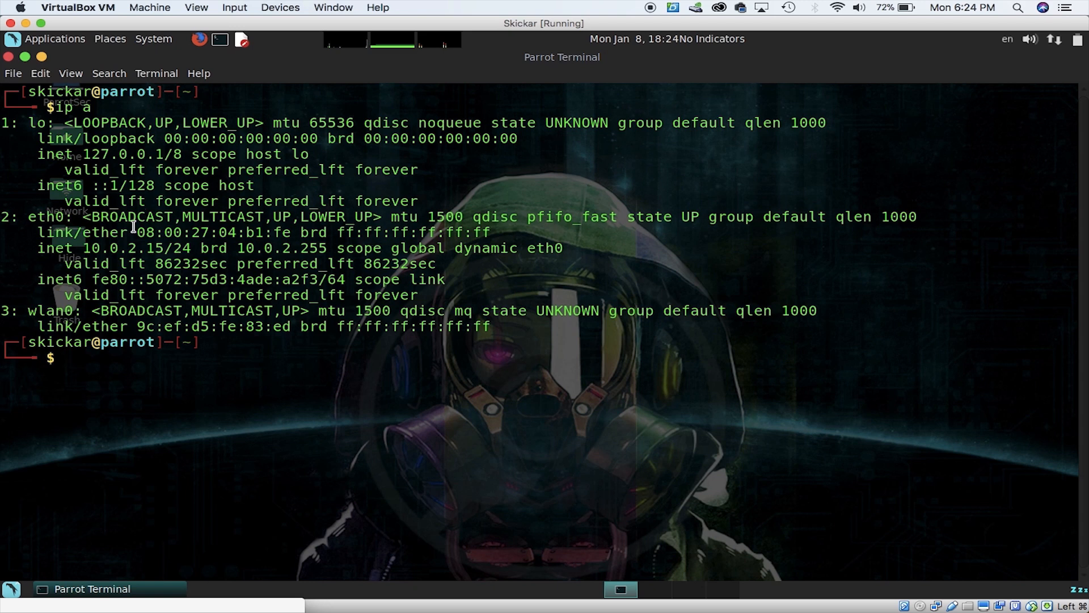
pyautogui.doubleClick(52, 311)
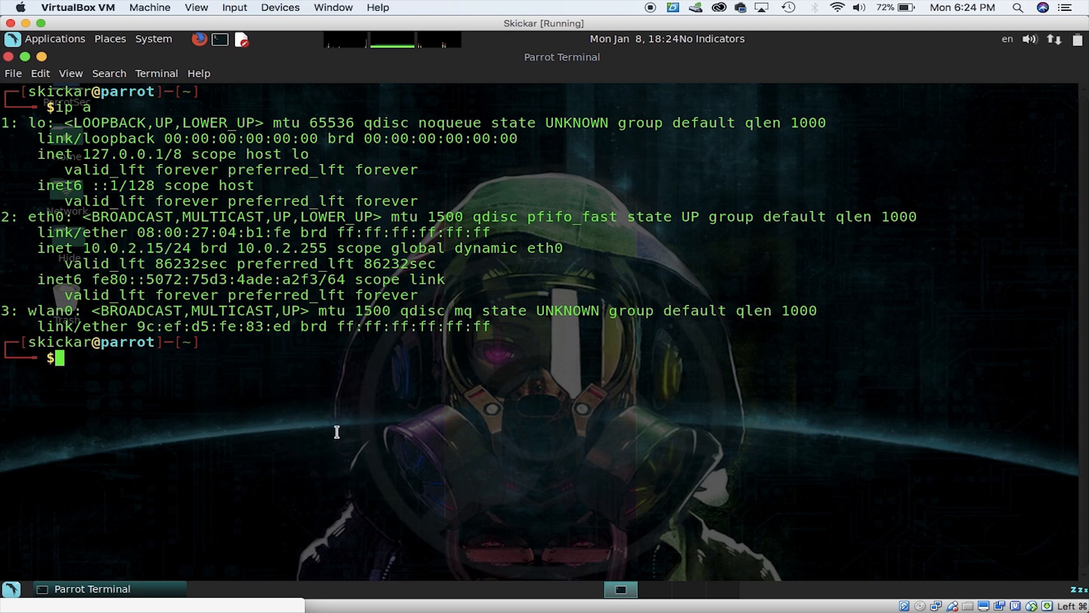
# Enable monitor mode with sudo airmon-ng start wlan0, supplying the sudo password.
pyautogui.write('sudo')
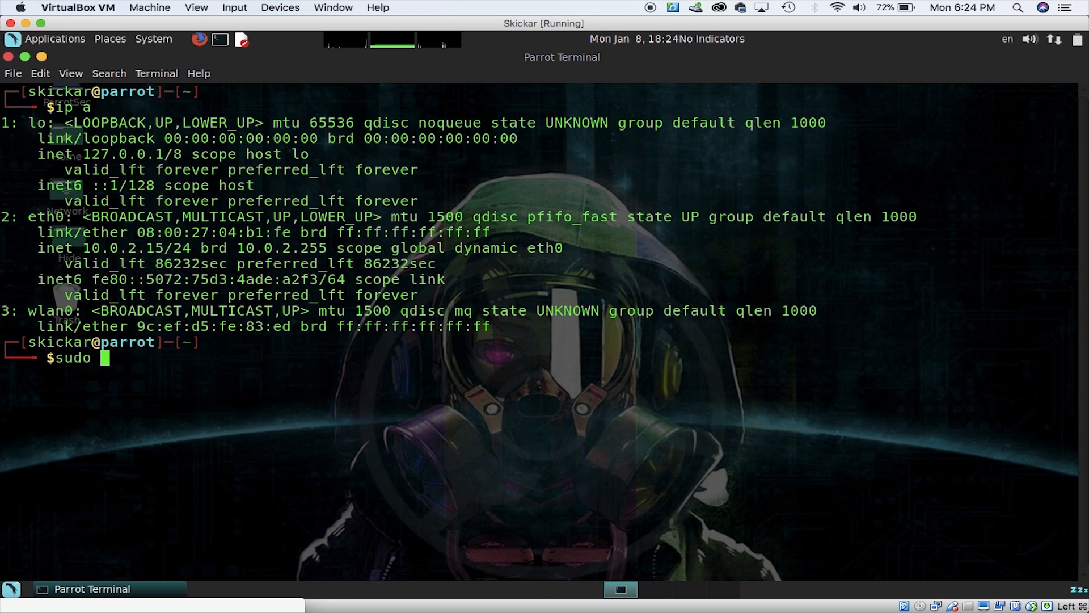
pyautogui.write('airmon-')
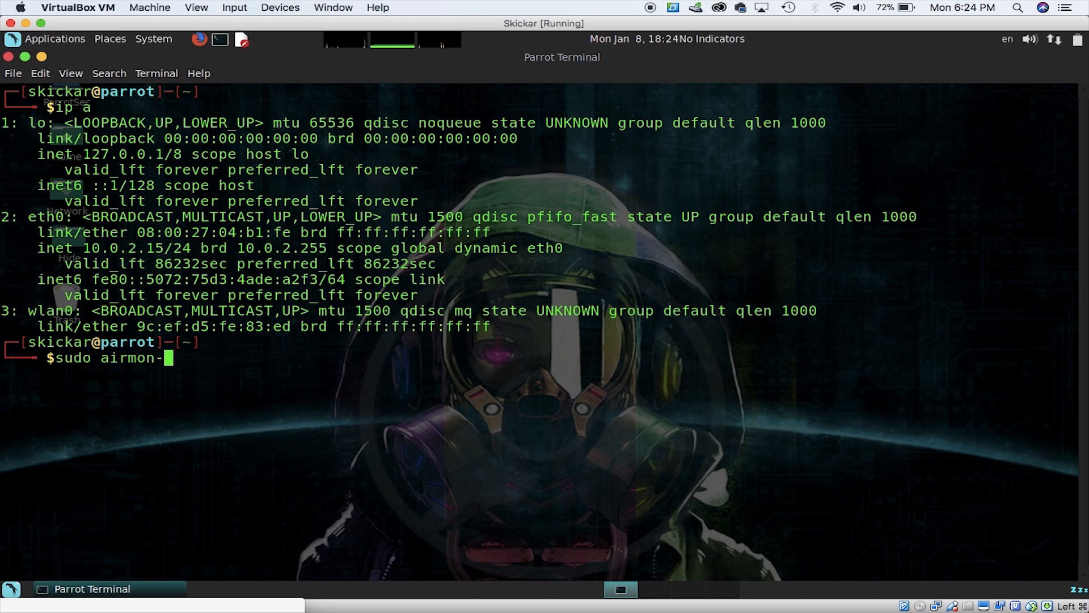
pyautogui.write('ng start wla')
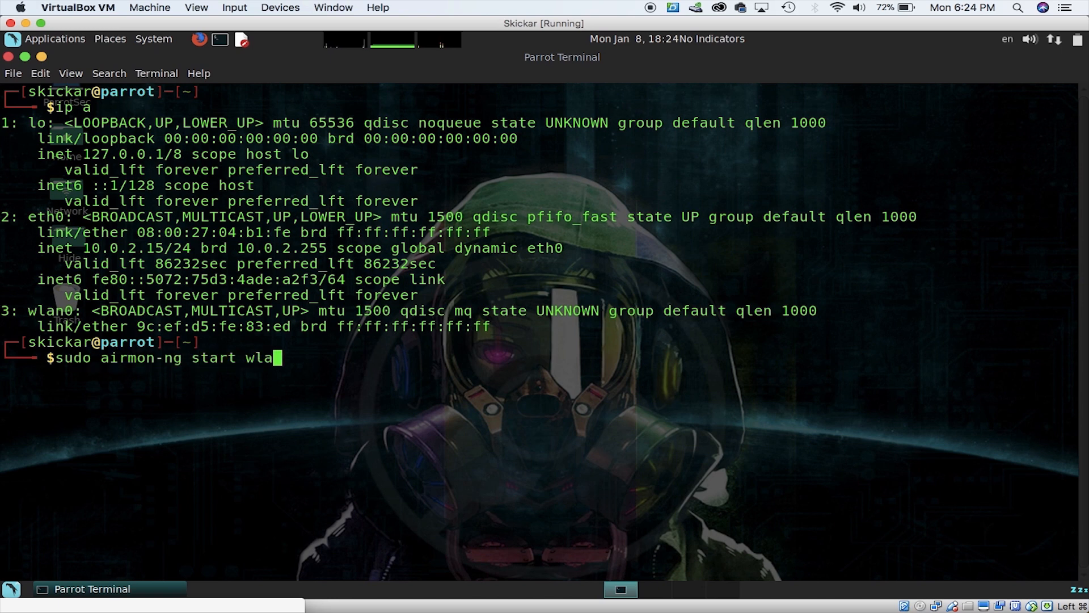
pyautogui.press('Return')
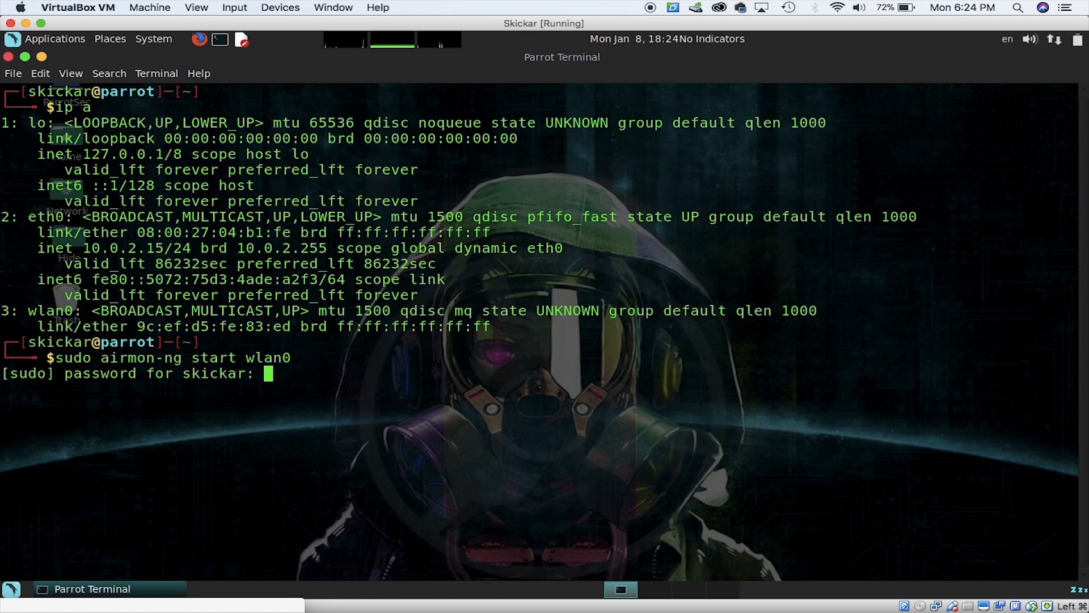
pyautogui.press('Return')
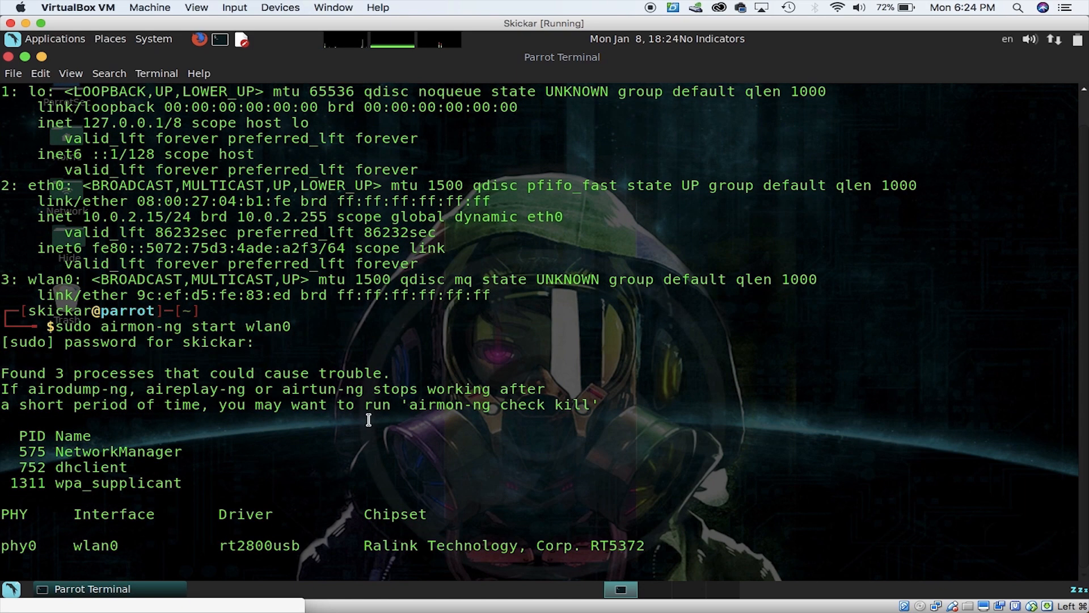
pyautogui.moveTo(298, 501)
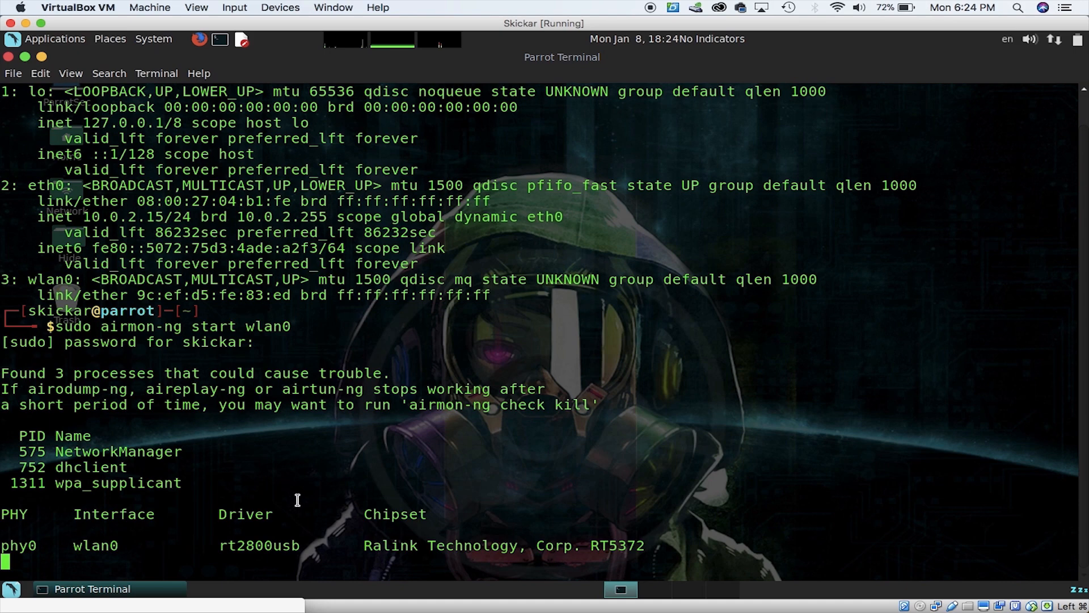
pyautogui.moveTo(271, 328)
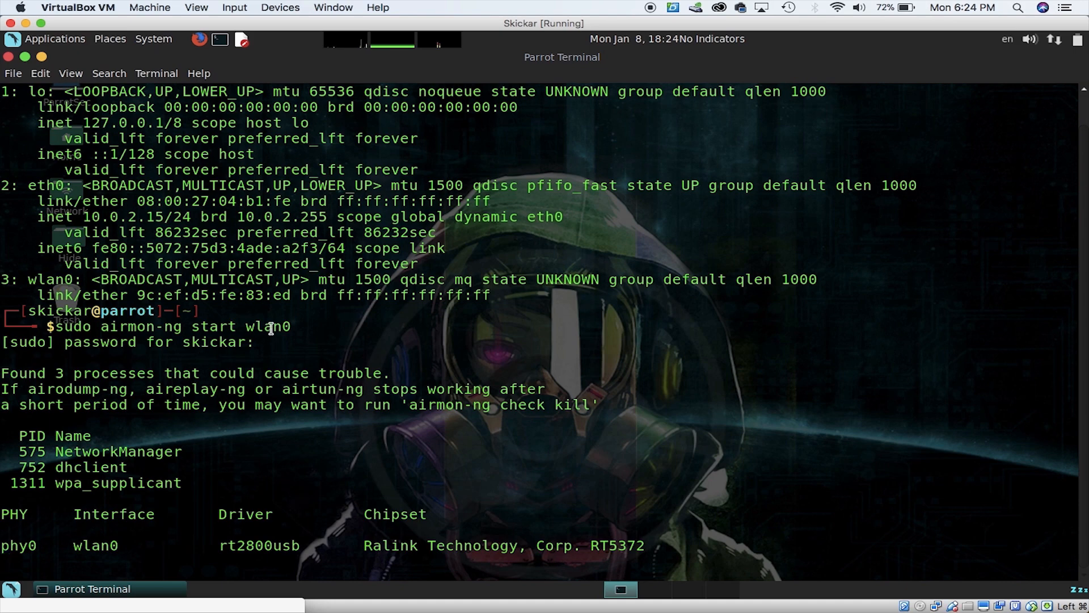
pyautogui.moveTo(305, 326)
pyautogui.write('ip')
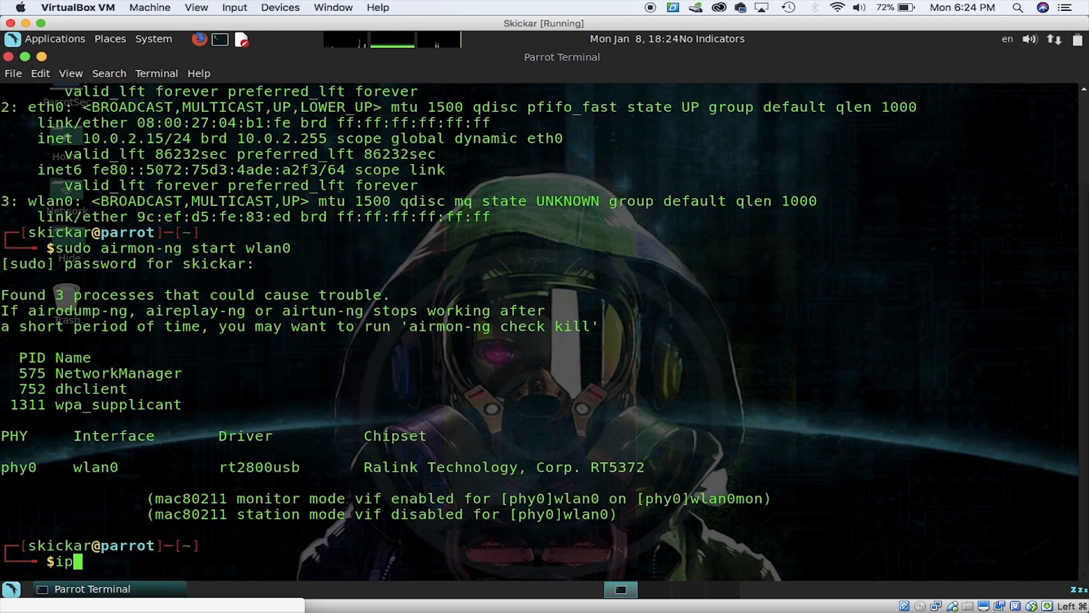
# Rerun ip a and highlight the new wlan0mon interface.
pyautogui.press('Return')
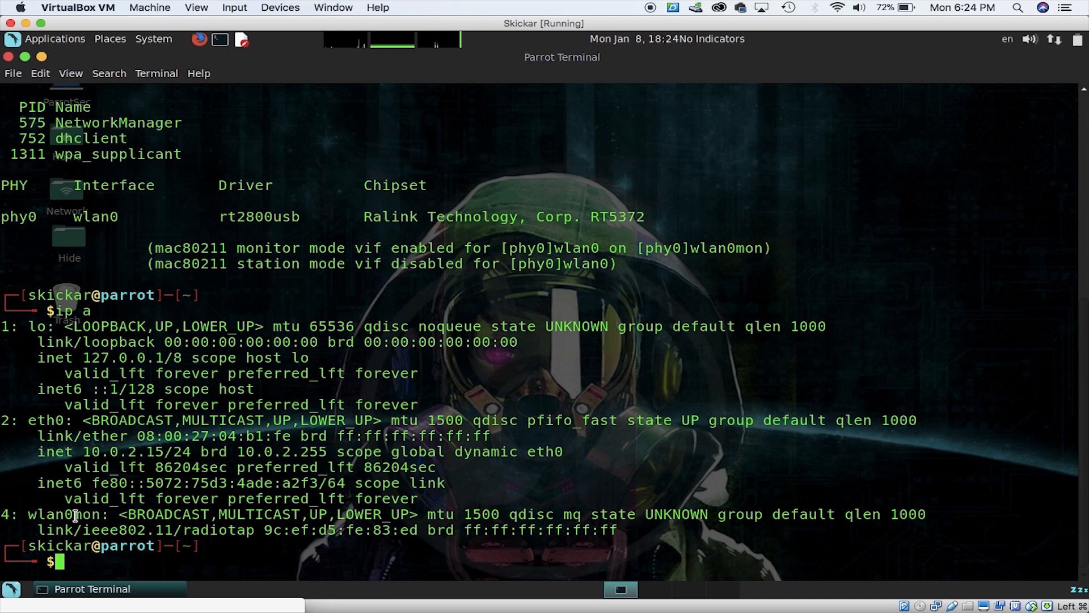
pyautogui.doubleClick(67, 514)
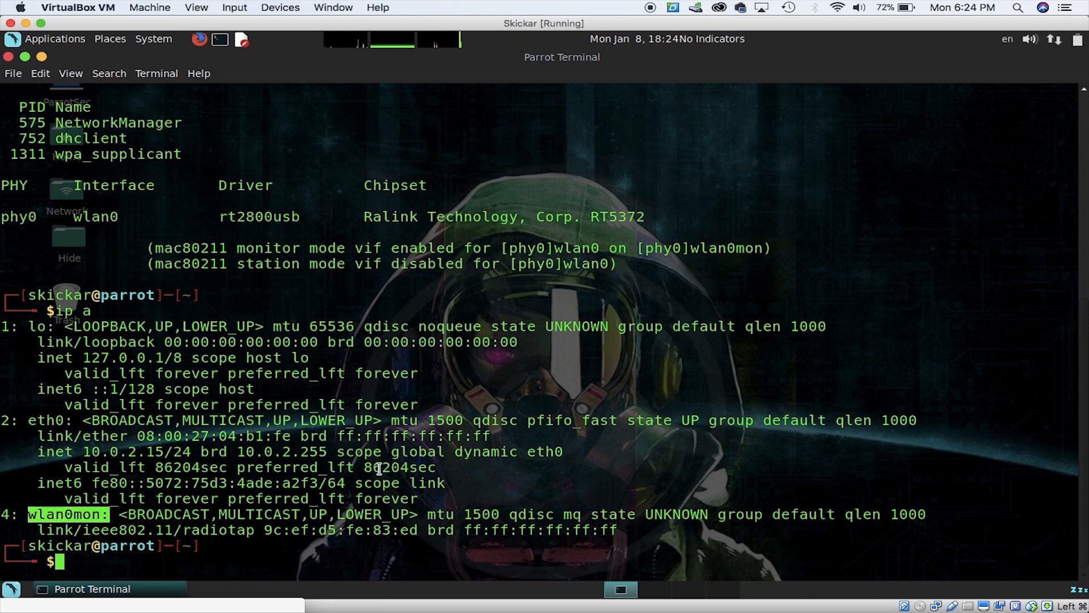
# Launch Kismet with sudo kismet -c wlan0mon.
pyautogui.write('sudo kismet')
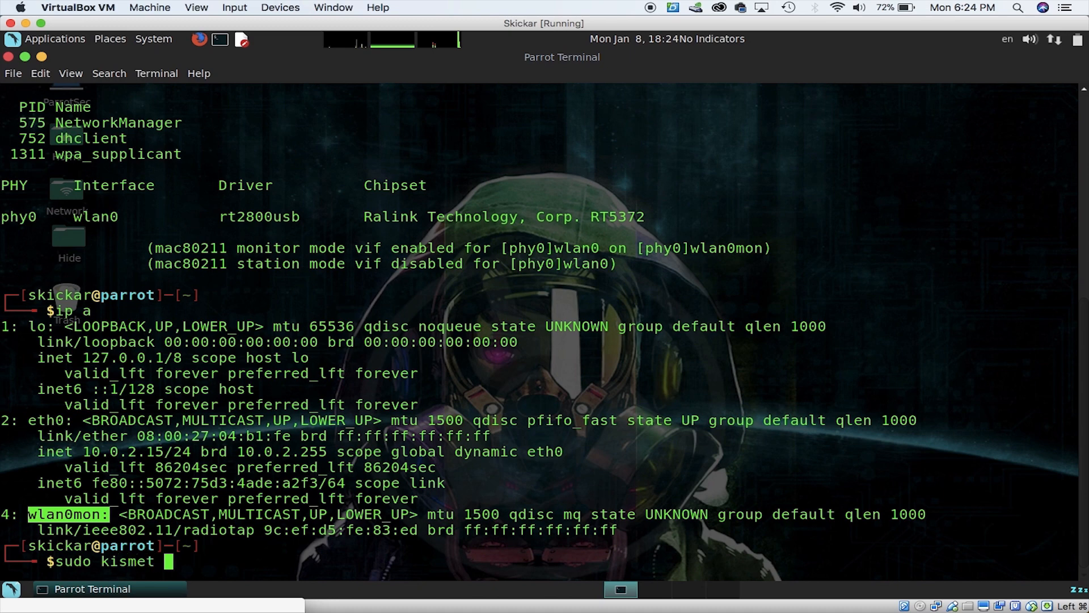
pyautogui.write('-c wlan')
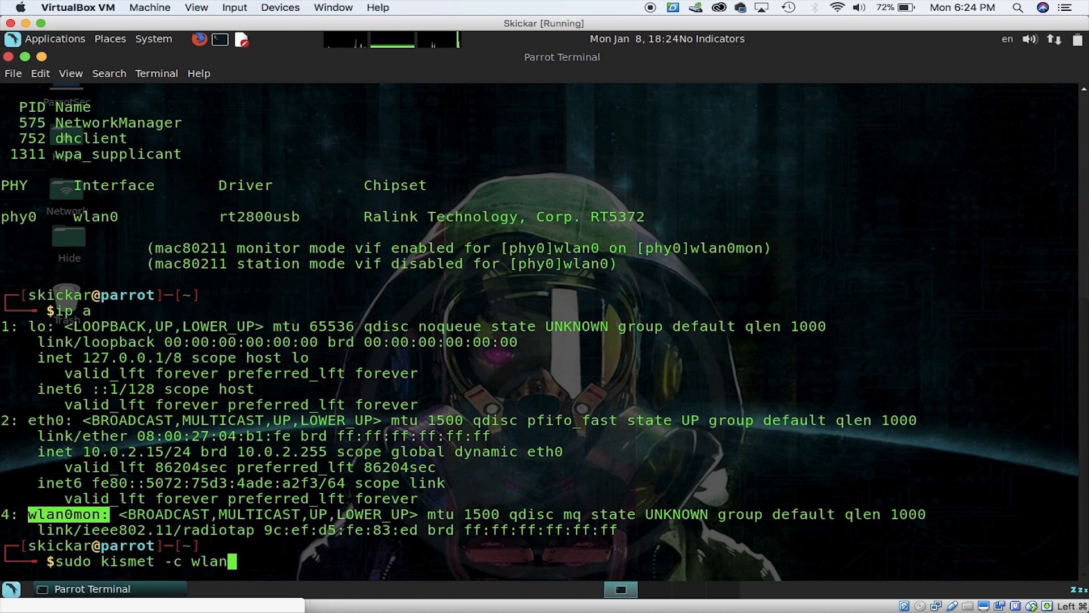
pyautogui.write('0mon')
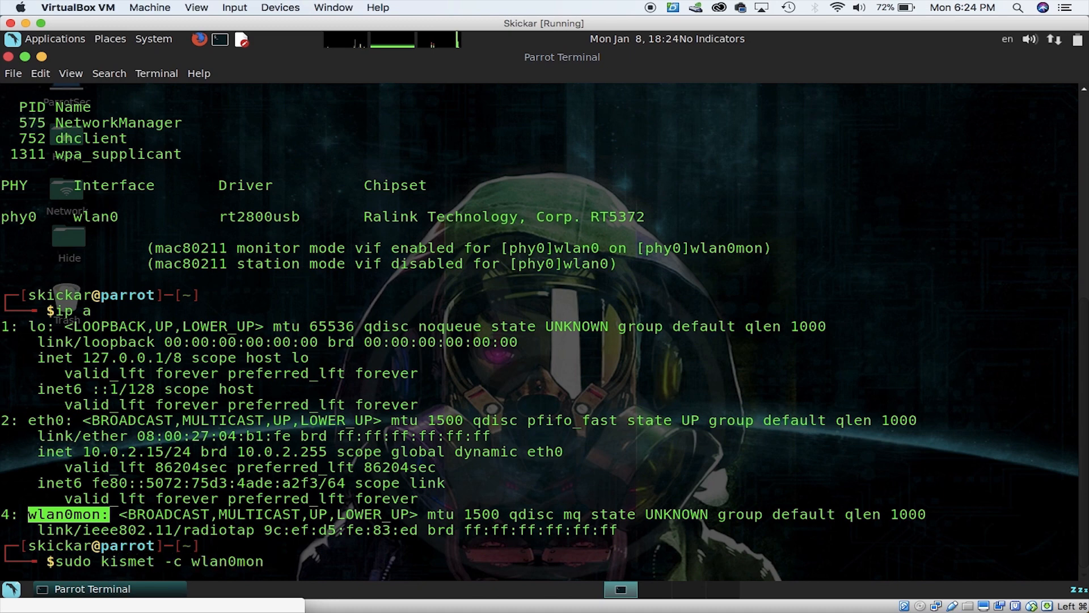
pyautogui.press('Return')
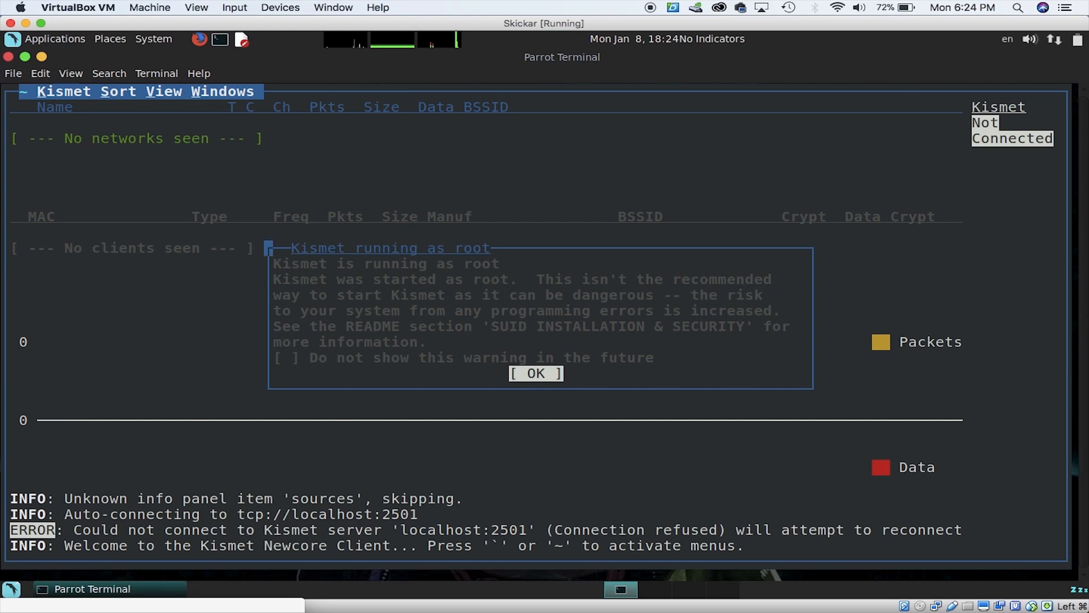
# Accept the root warning, start the Kismet server on wlan0mon and close the console window.
pyautogui.click(534, 373)
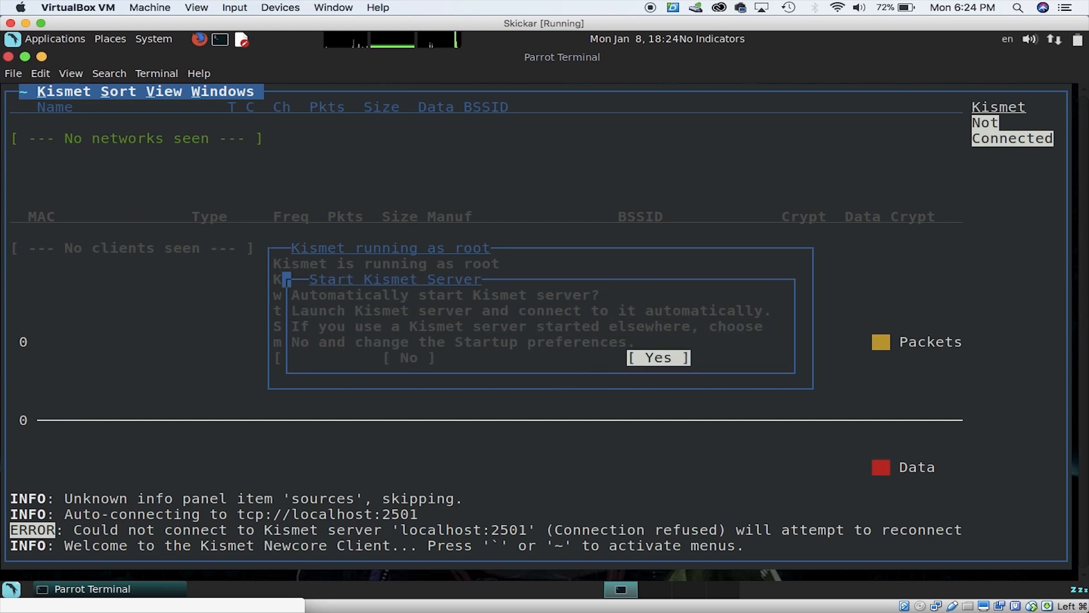
pyautogui.click(657, 358)
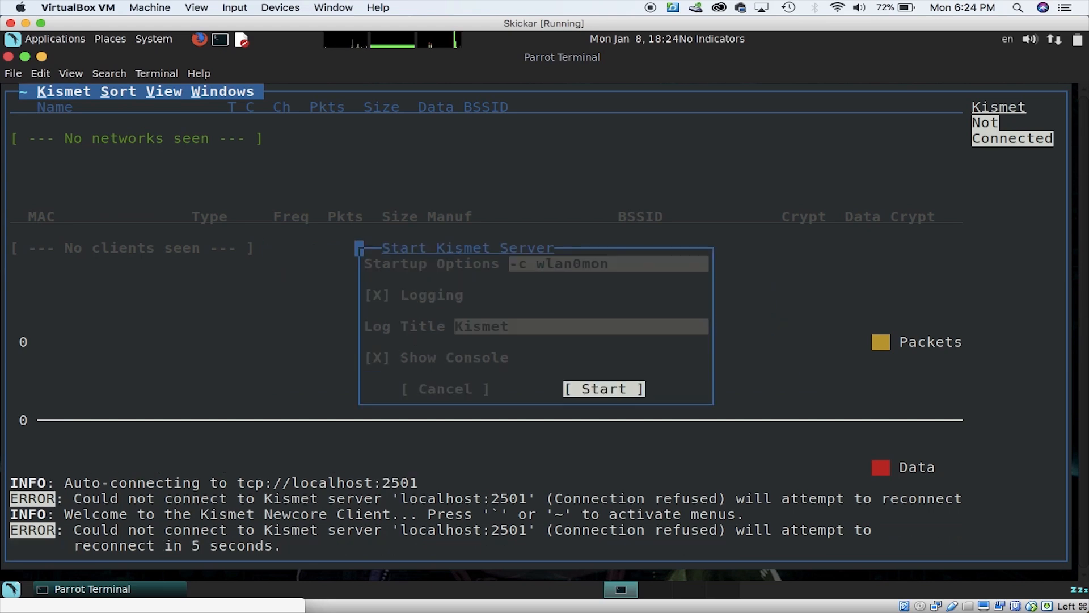
pyautogui.click(603, 388)
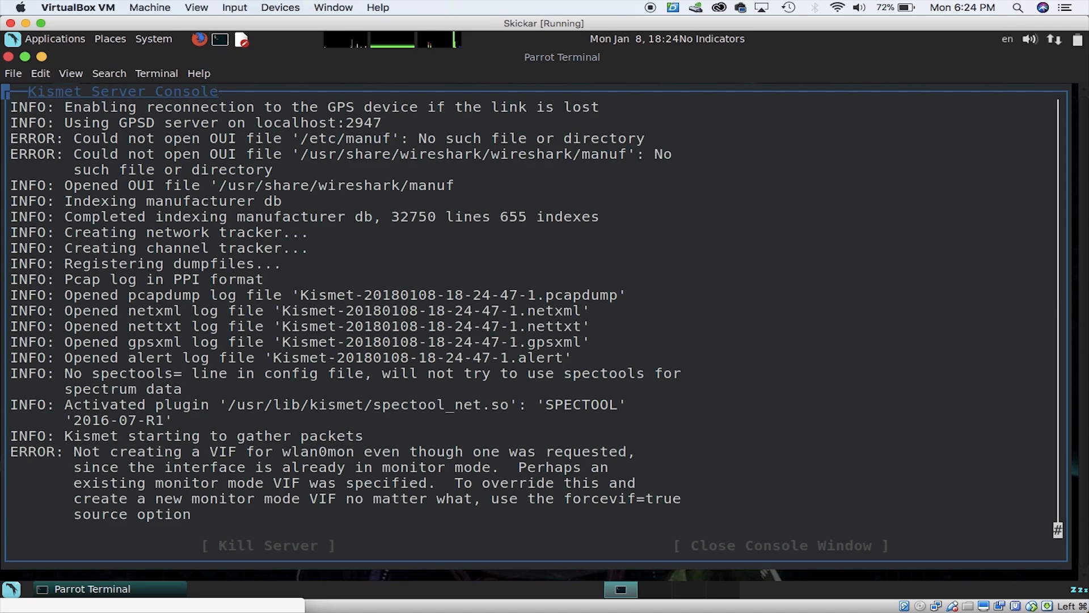
pyautogui.moveTo(780, 545)
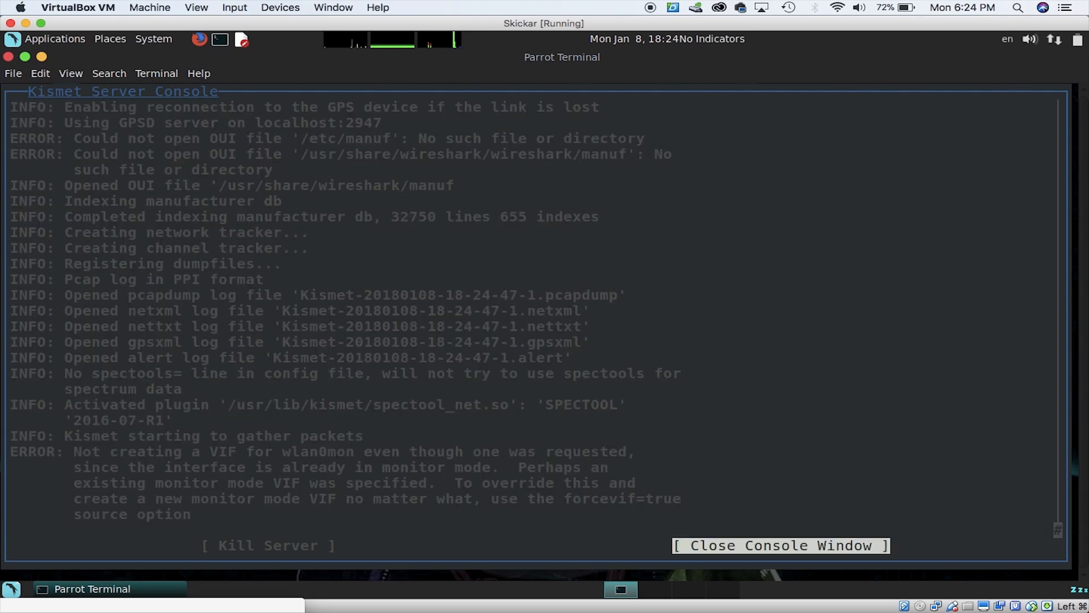
pyautogui.moveTo(234, 419)
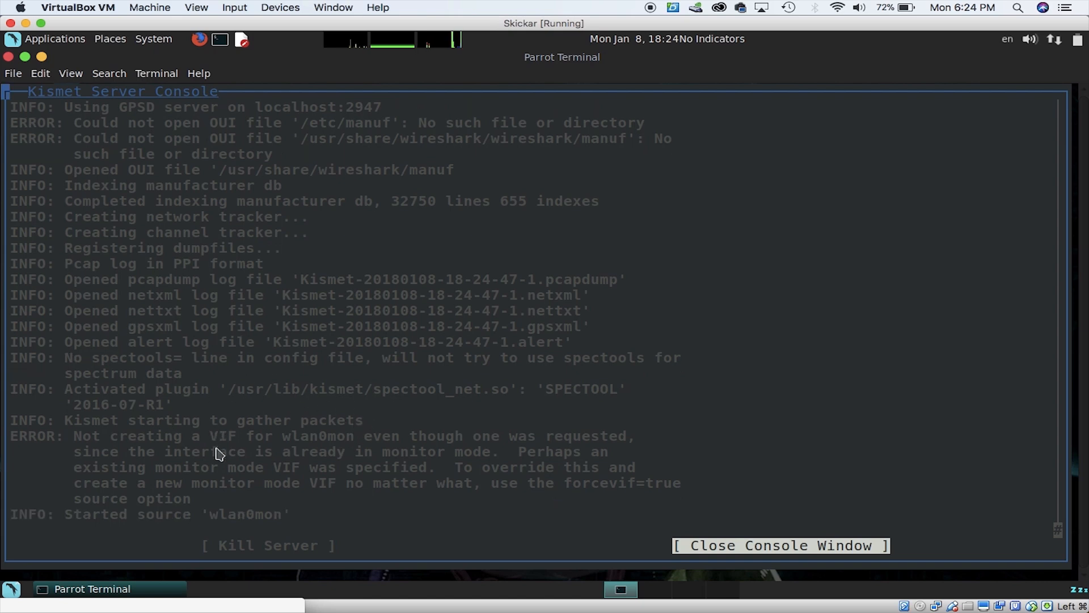
pyautogui.scroll(-3)
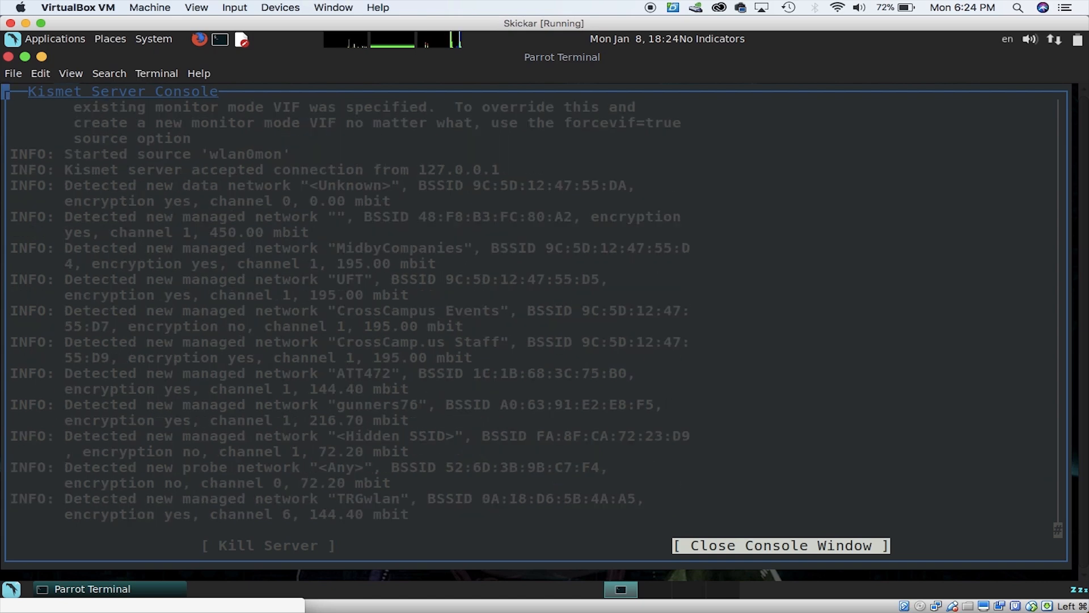
pyautogui.click(778, 546)
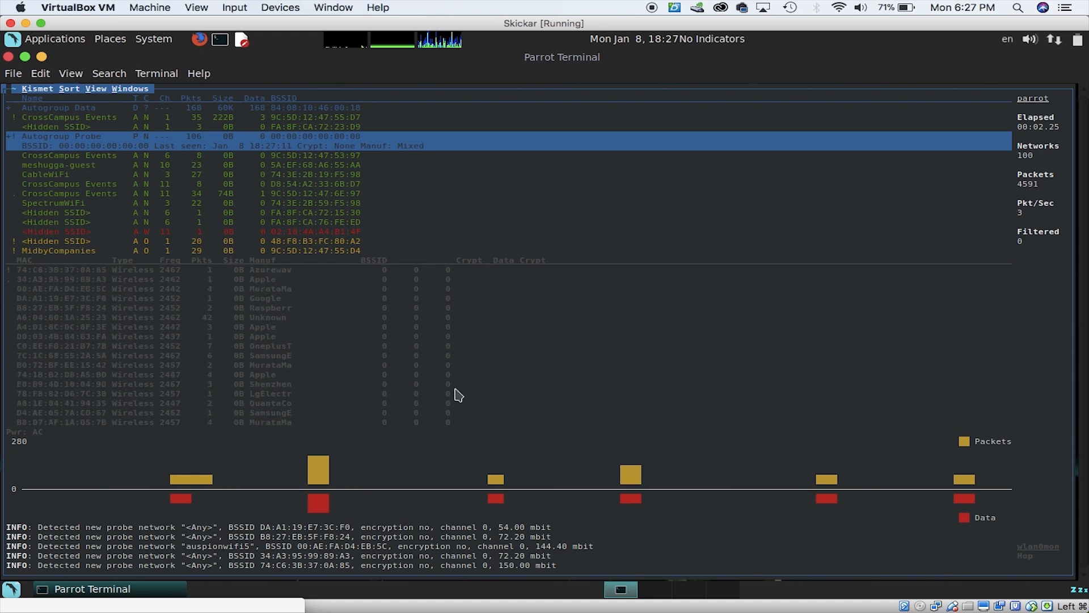
pyautogui.moveTo(218, 383)
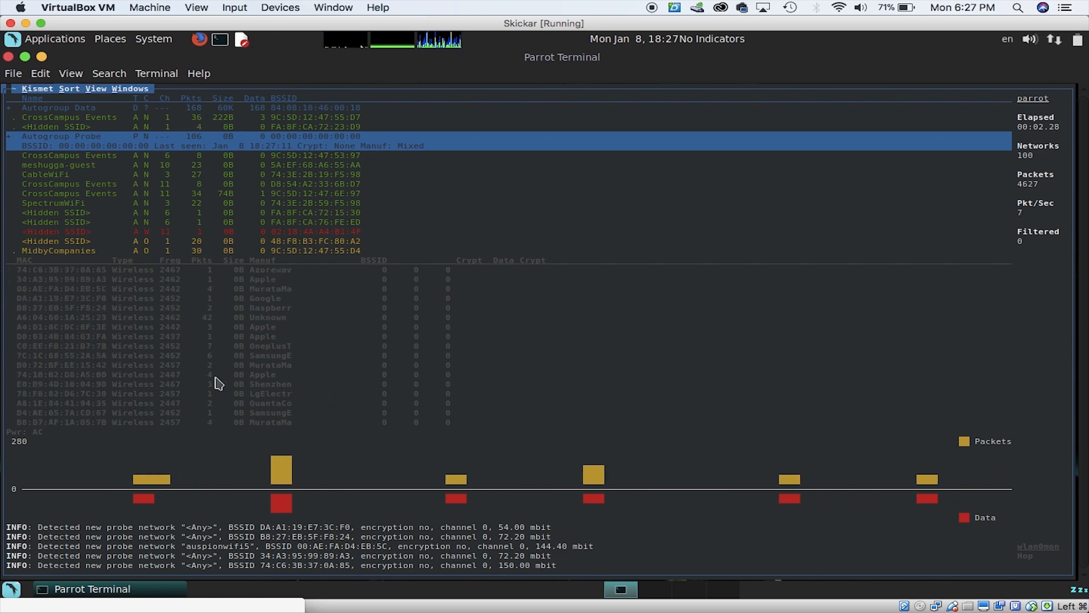